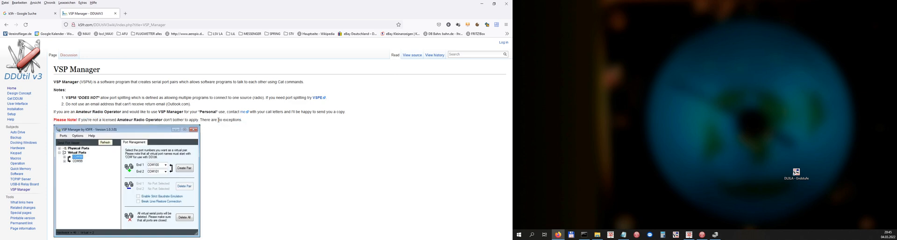
mouse_move(264, 148)
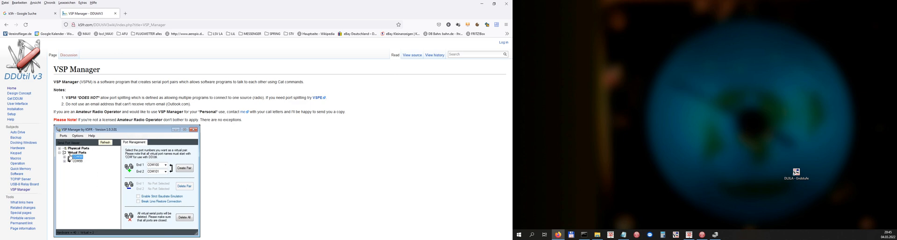
mouse_move(221, 154)
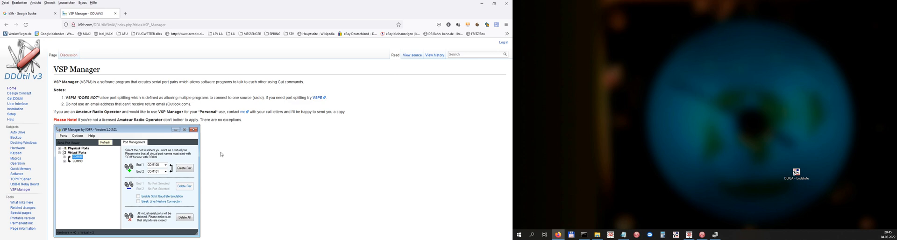
mouse_move(222, 154)
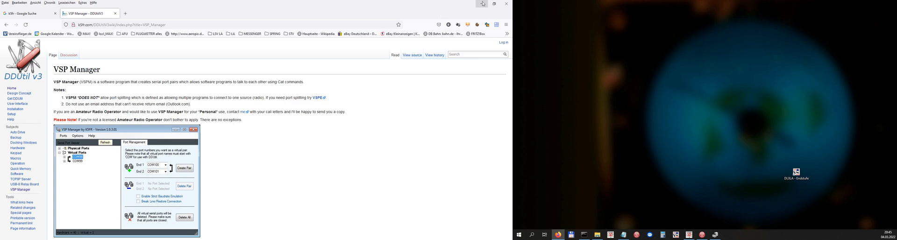
Switch to SDR Console to reach its CAT control port settings.
click(506, 4)
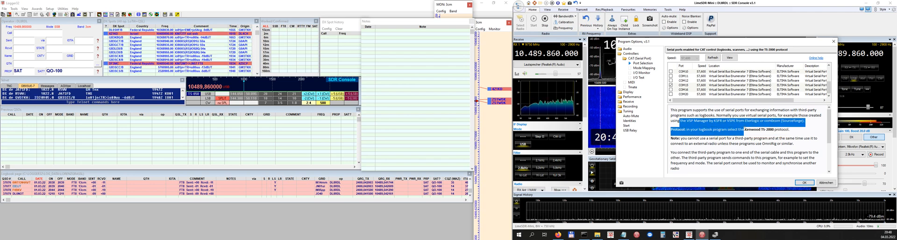
Close SDR Console's Program Options so the receiver display shows again at 10.489.860 MHz.
click(804, 182)
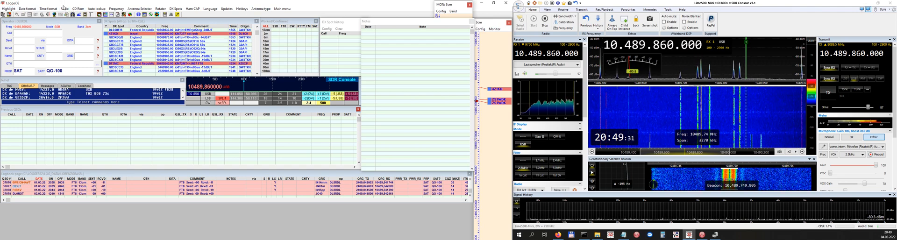
Bring up Logger32's Setup Radio 1 dialog for the SDR Console COM-port link.
click(60, 8)
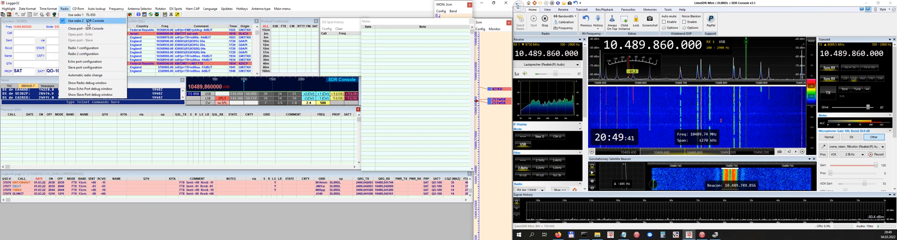
mouse_move(80, 54)
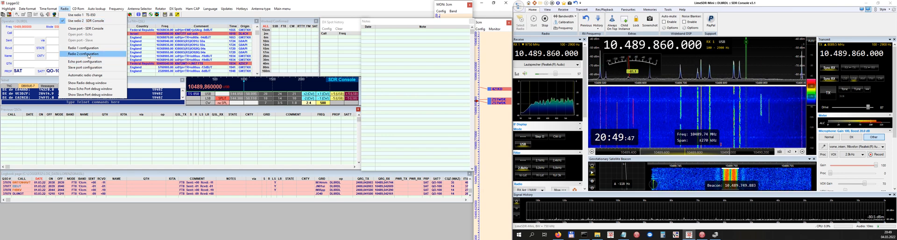
click(79, 53)
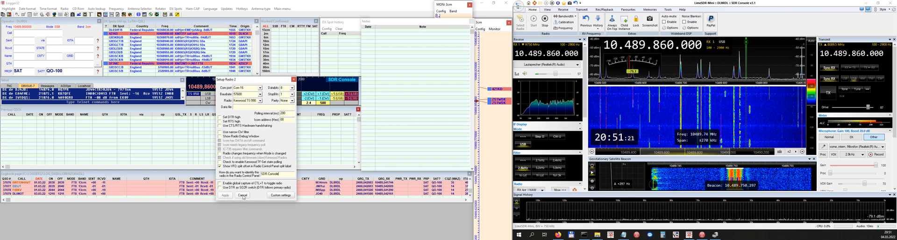
Apply the Radio 1 settings so the panel connects to SDR Console at 10489.863 MHz.
click(243, 195)
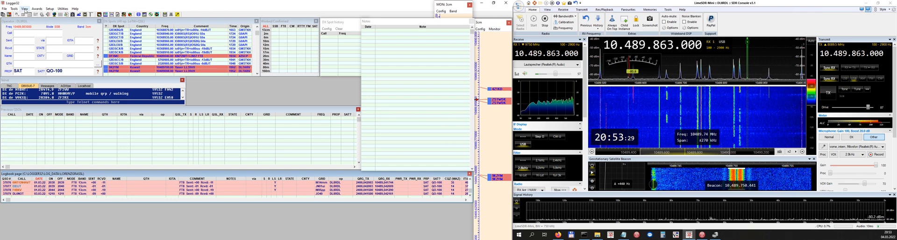
Bring up the Radio Control Panel's context menu of options.
click(24, 9)
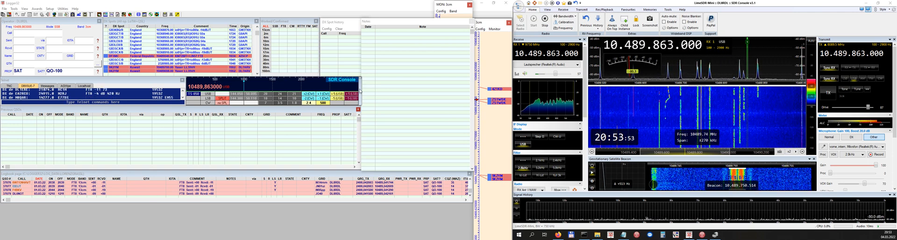
right_click(355, 91)
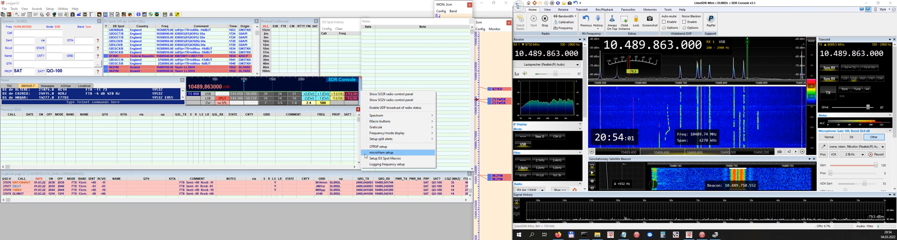
mouse_move(393, 164)
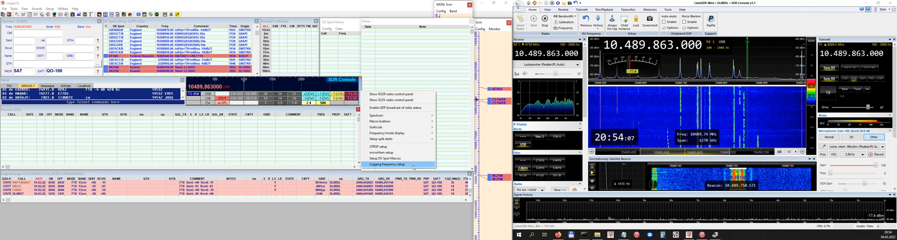
Bring up the split frequency logging options for primary/secondary VFO logging.
click(387, 164)
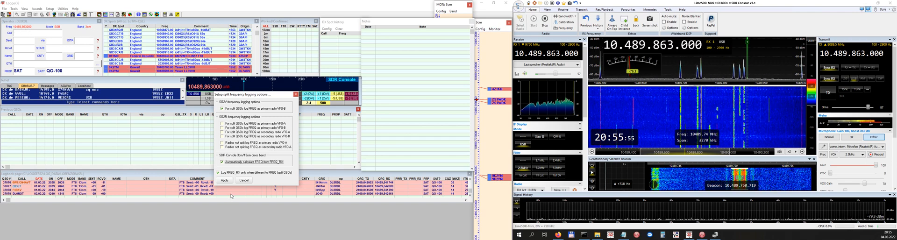
Apply split logging so the radio panel shows the 2400.363 MHz transmit frequency.
click(223, 181)
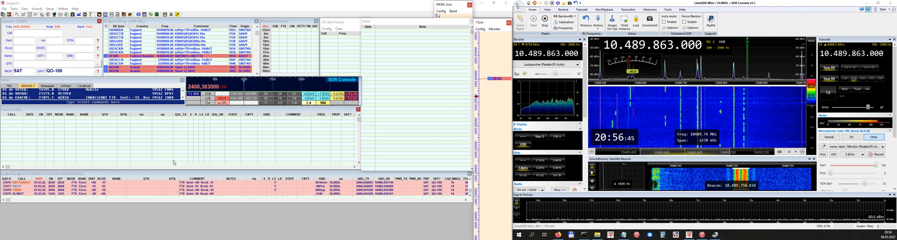
mouse_move(216, 153)
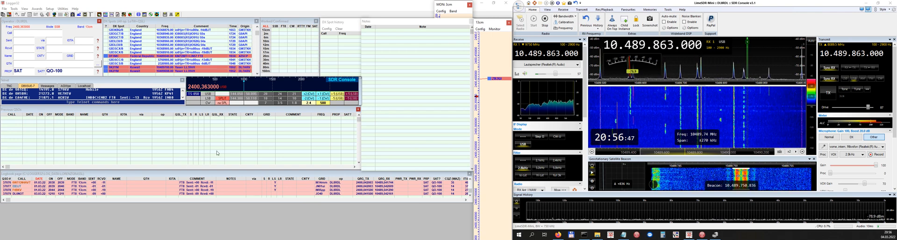